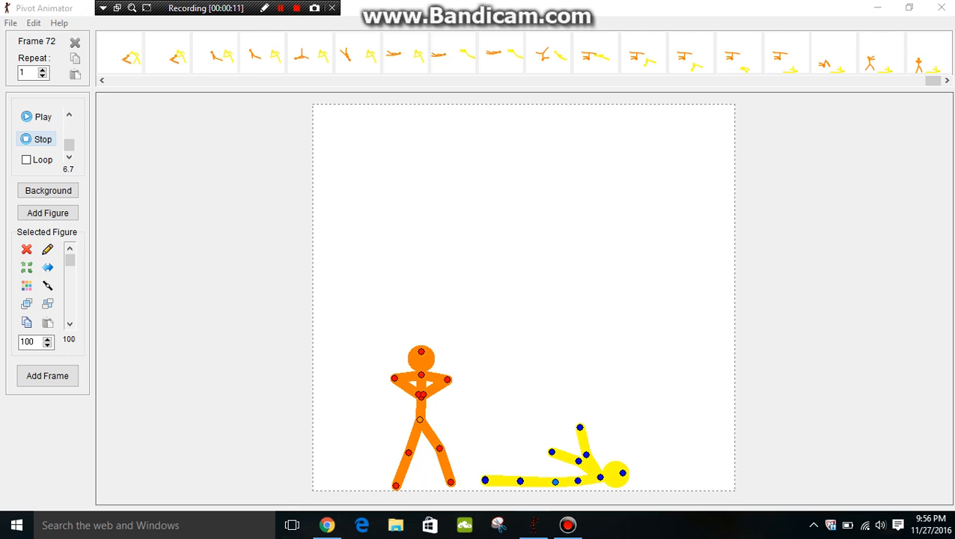
- Open the 'black wins' animation from the animations folder and press the playback control
click(10, 23)
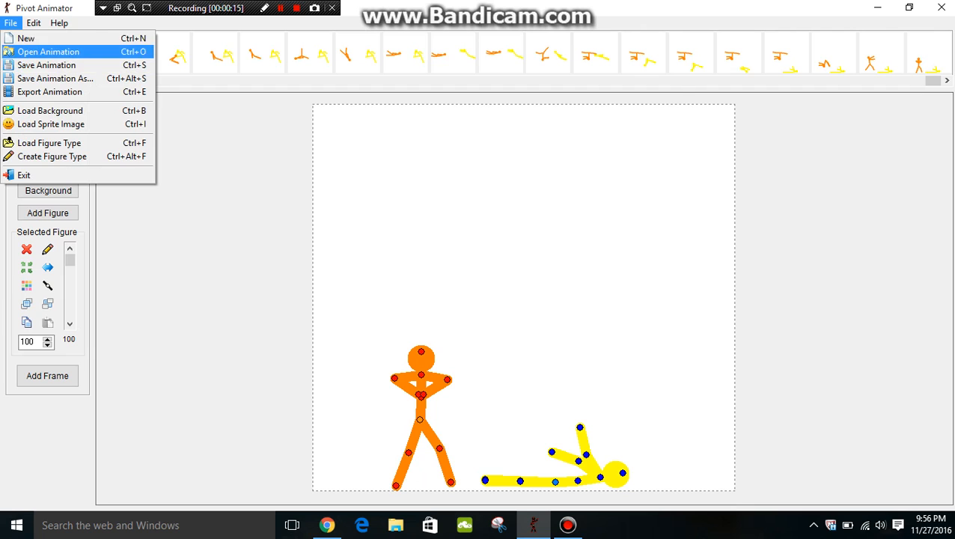
click(49, 52)
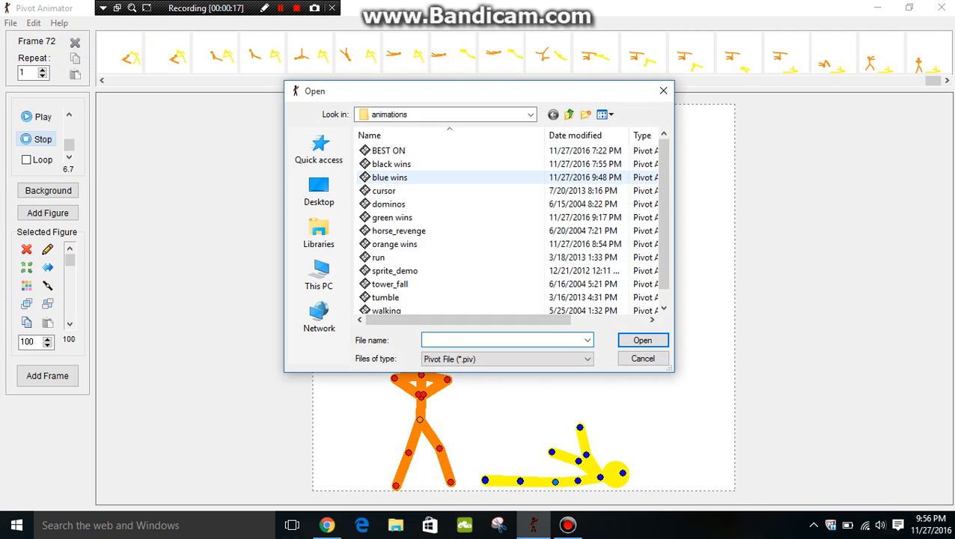
click(392, 164)
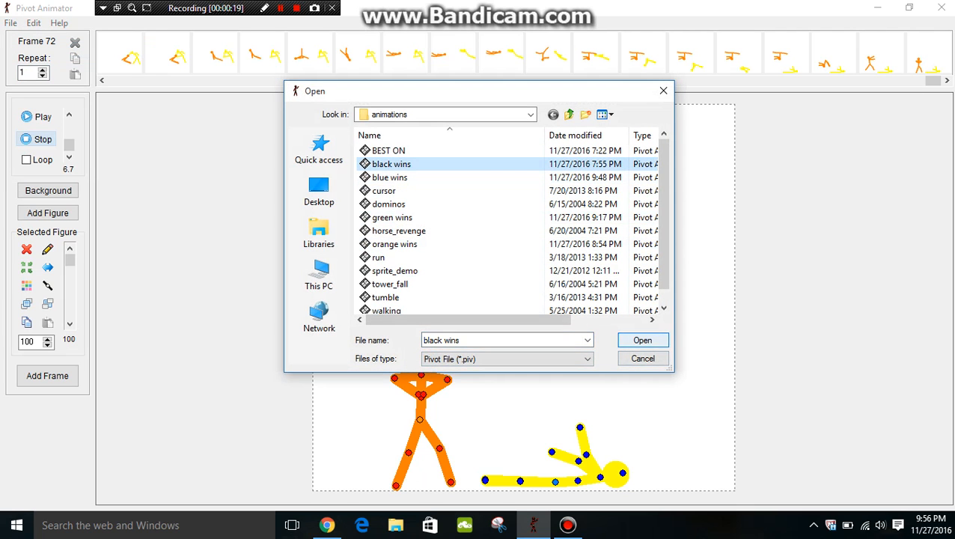
click(642, 340)
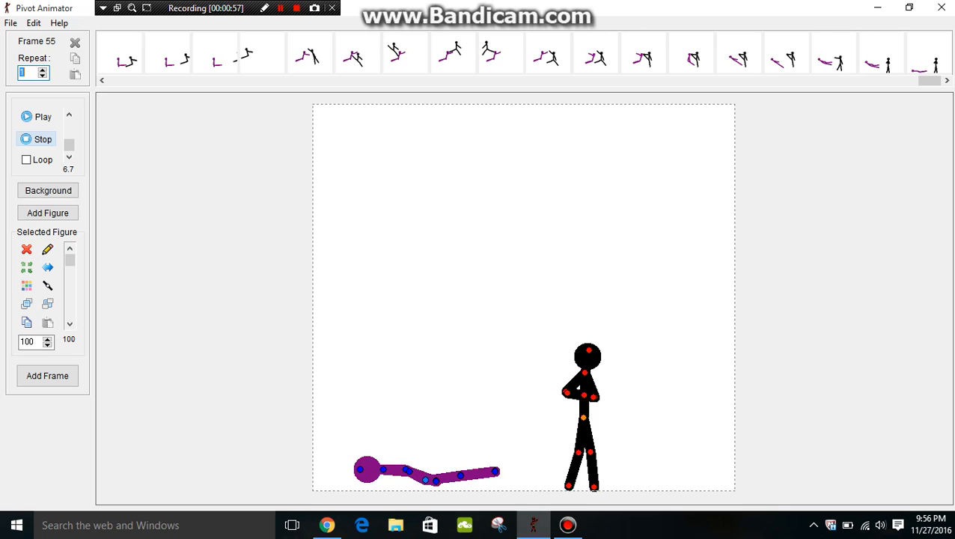
click(43, 116)
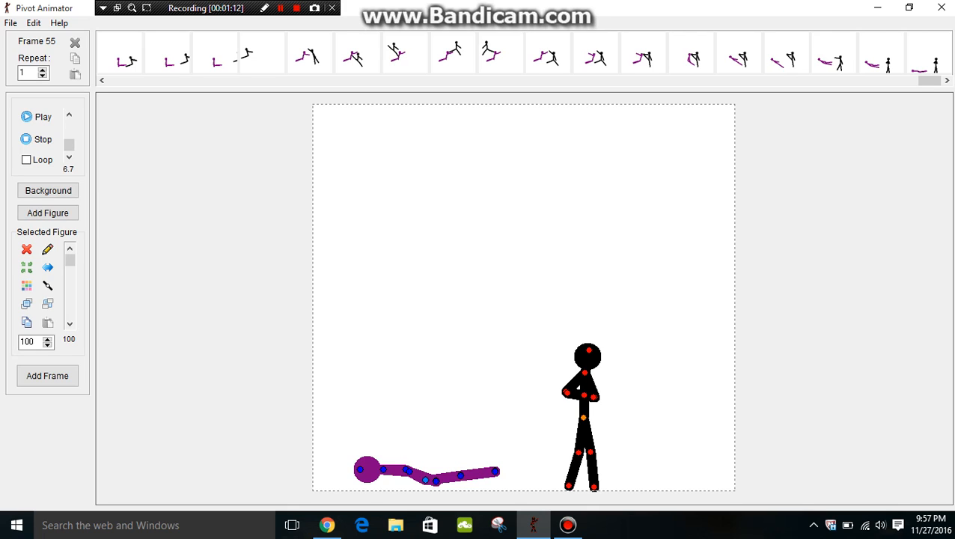
- Open the 'orange wins' animation file
click(9, 23)
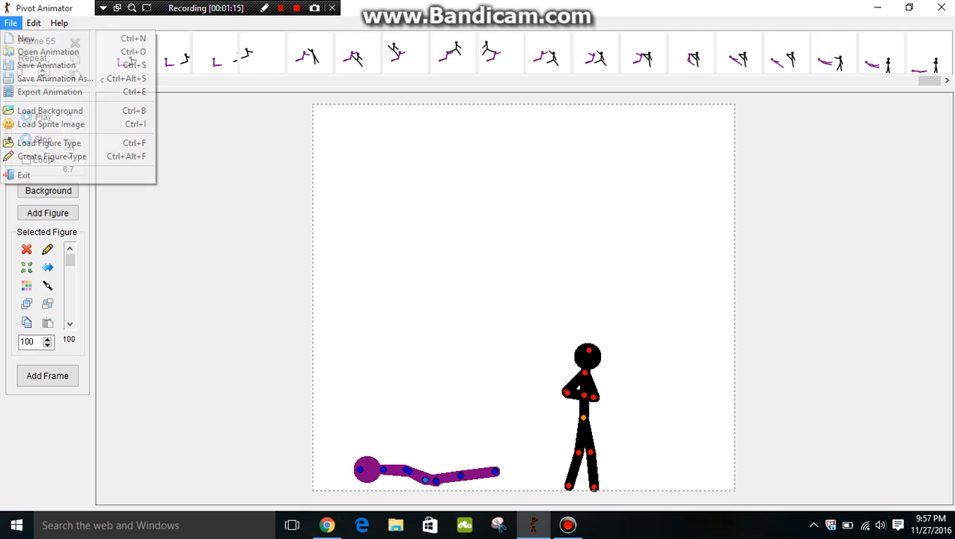
click(46, 51)
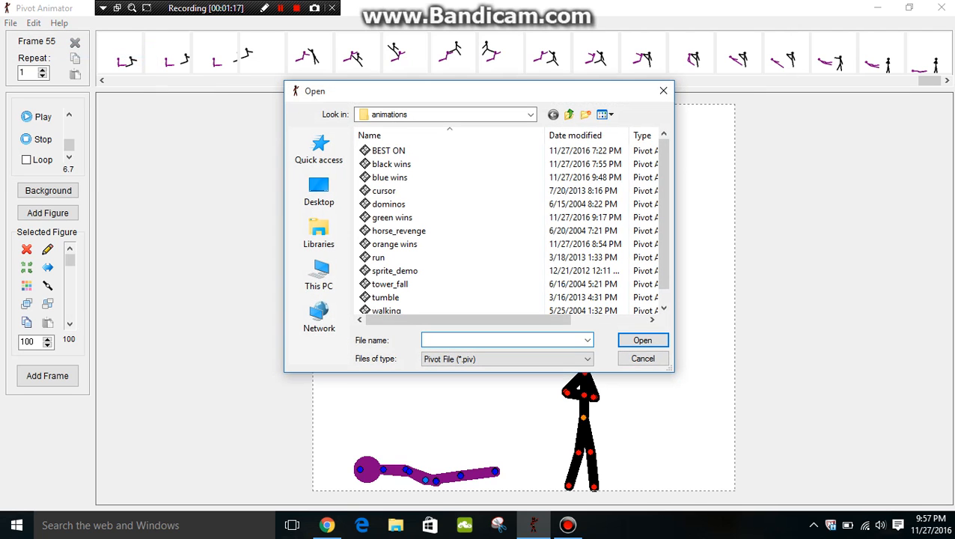
click(389, 178)
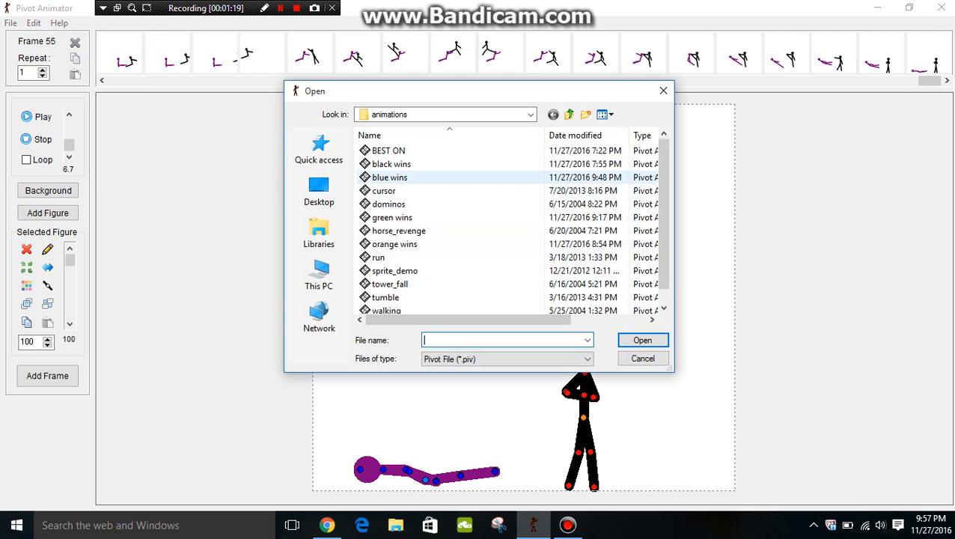
click(395, 244)
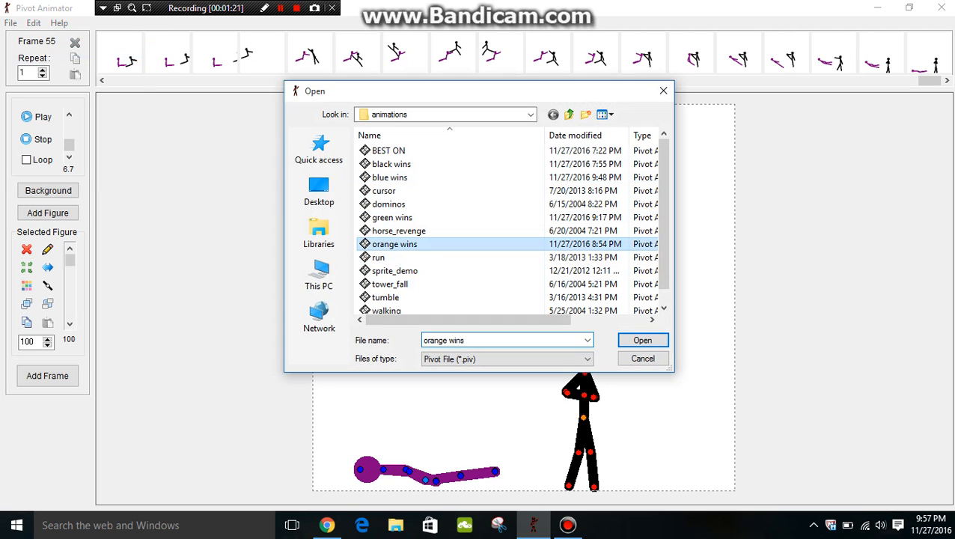
click(642, 340)
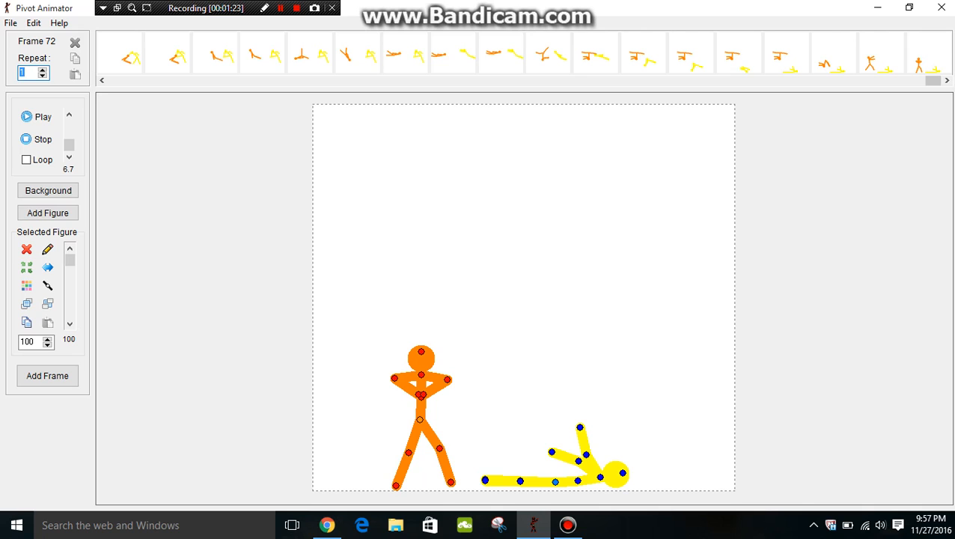
- Play the orange versus yellow fight through to its end
click(36, 116)
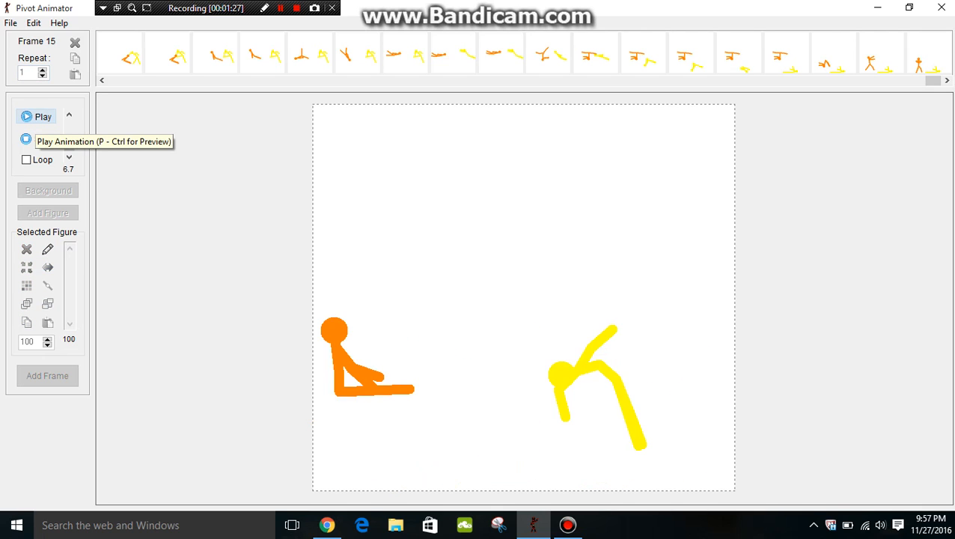
click(43, 117)
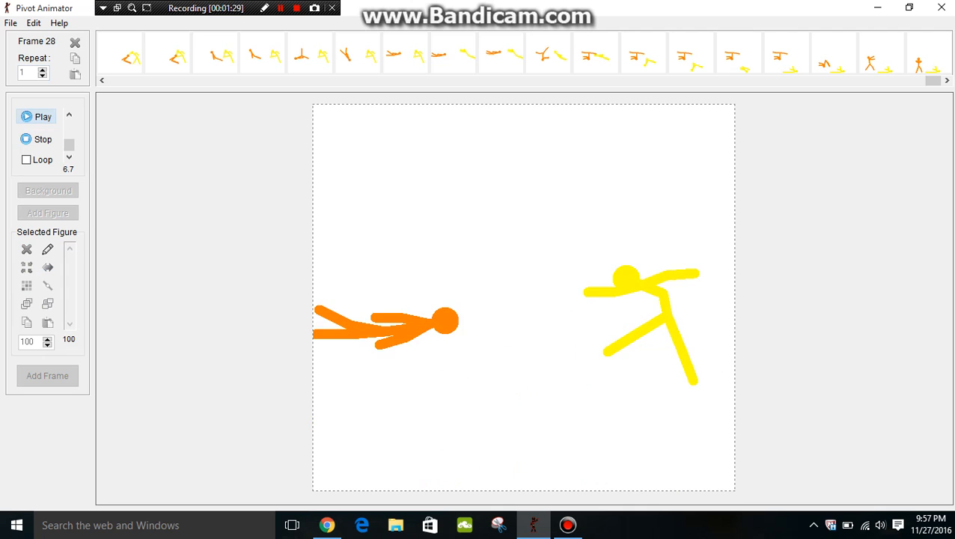
click(37, 116)
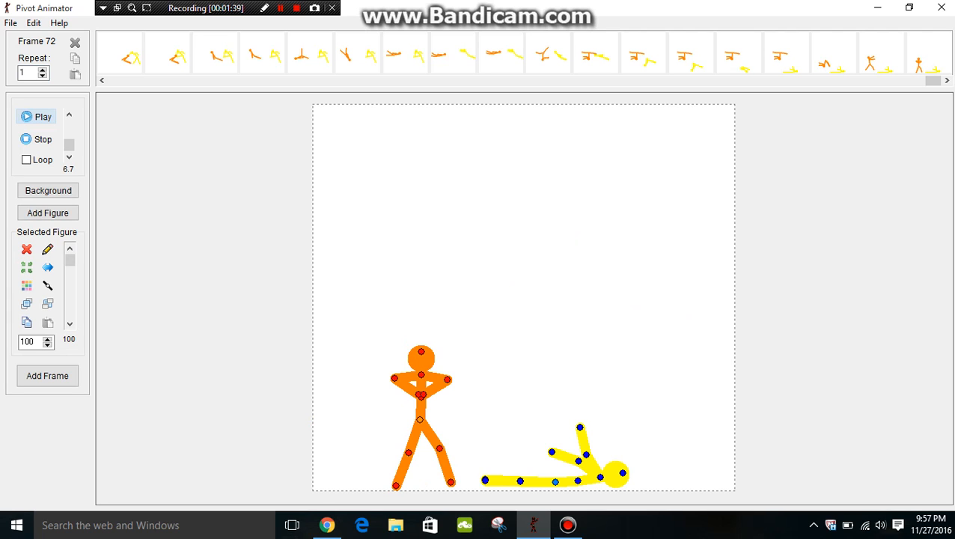
- Open 'green wins' by double-click and play the green versus cyan fight
click(10, 23)
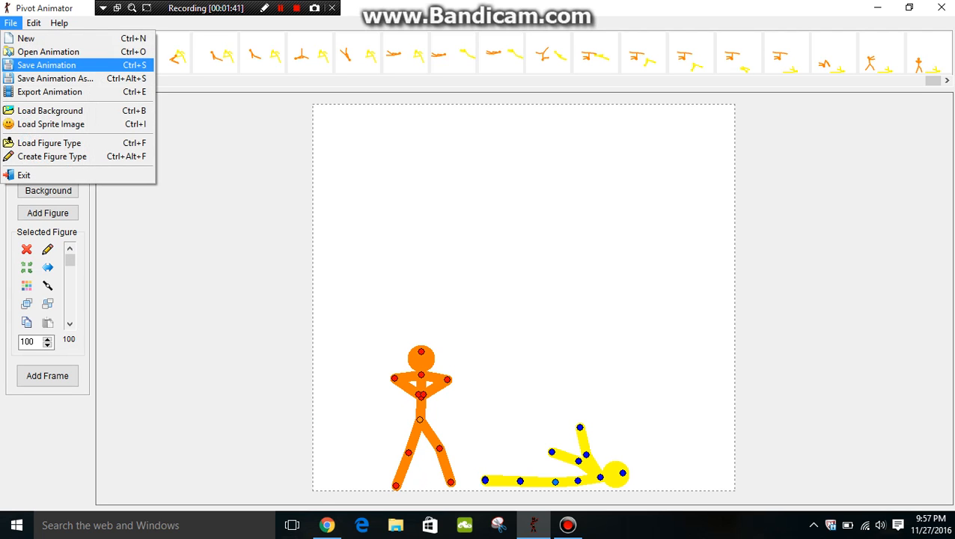
click(48, 52)
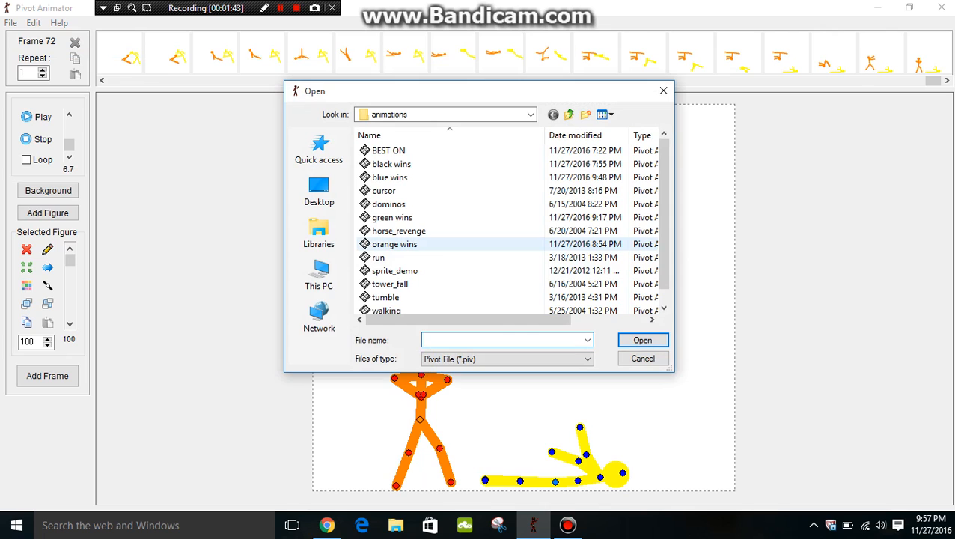
mouse_move(384, 190)
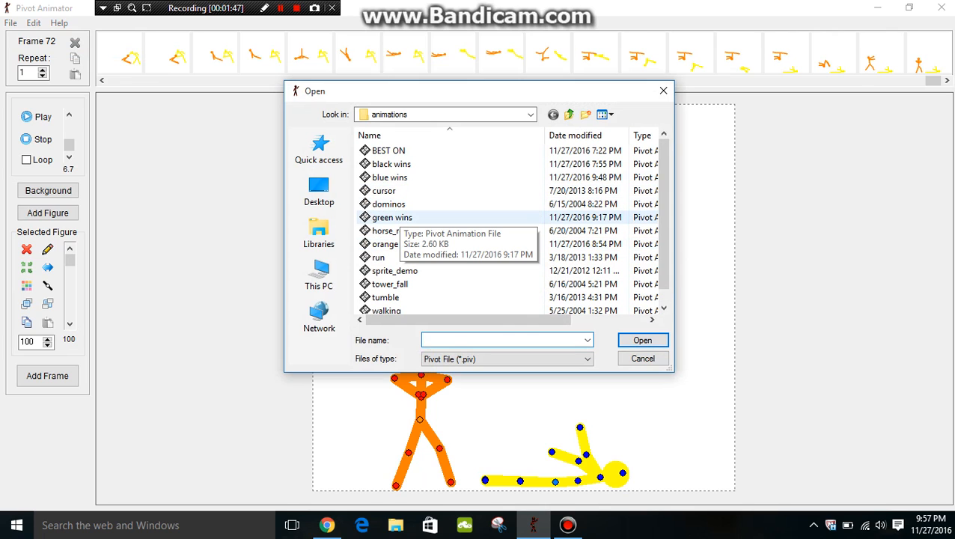
double_click(394, 217)
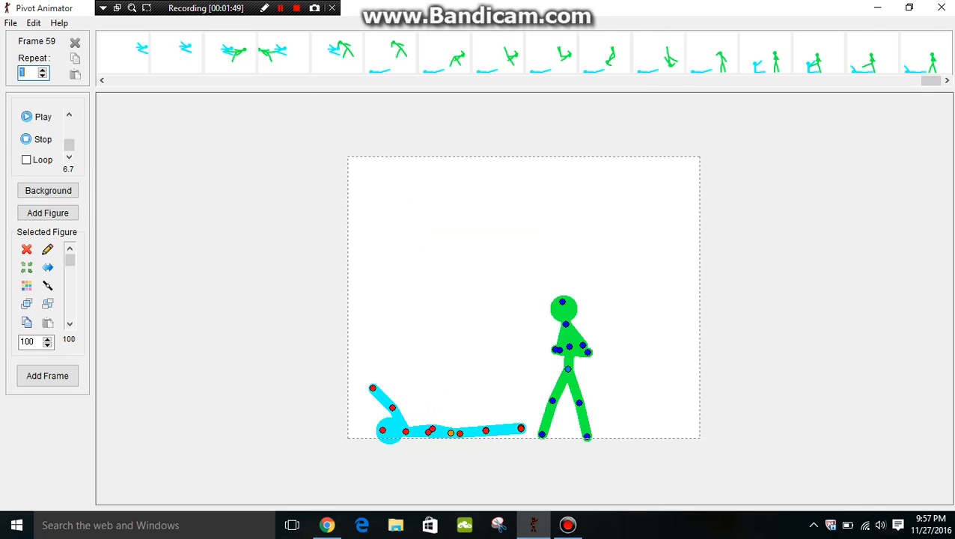
click(43, 116)
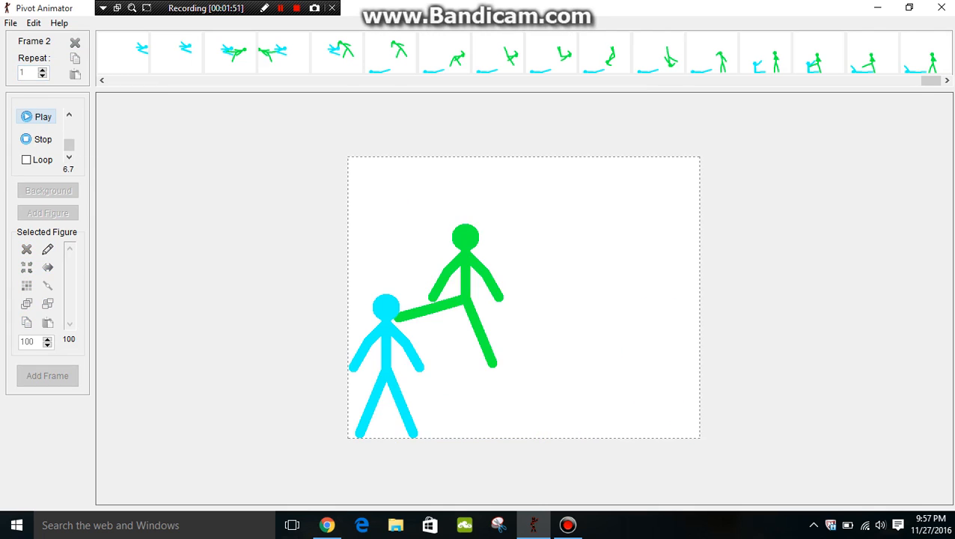
click(36, 116)
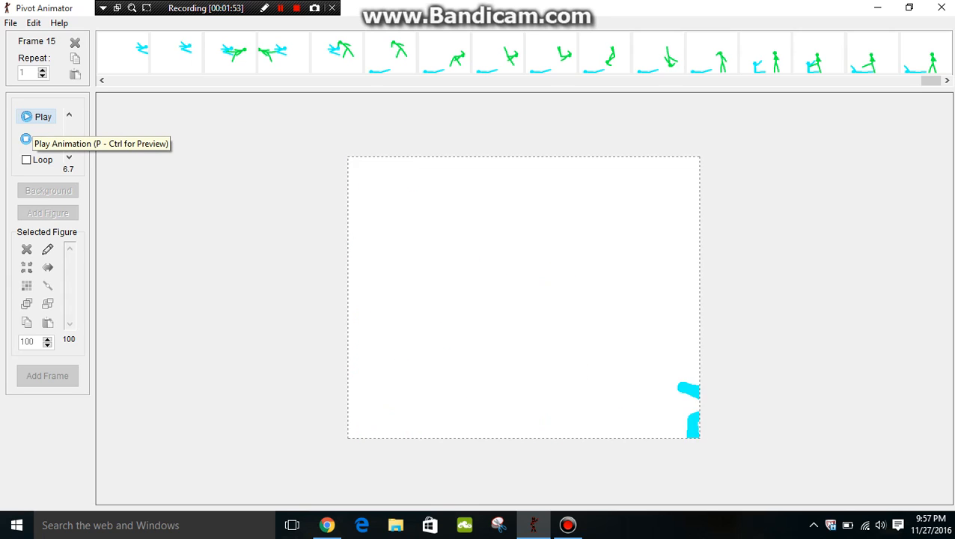
click(42, 116)
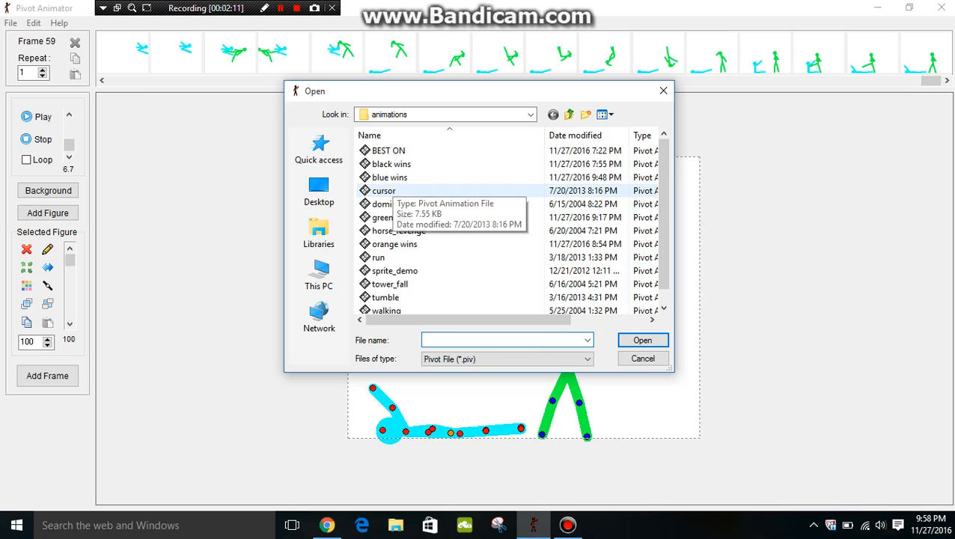
- Open and play the blue versus red fight, stop it, and start a new animation
click(643, 358)
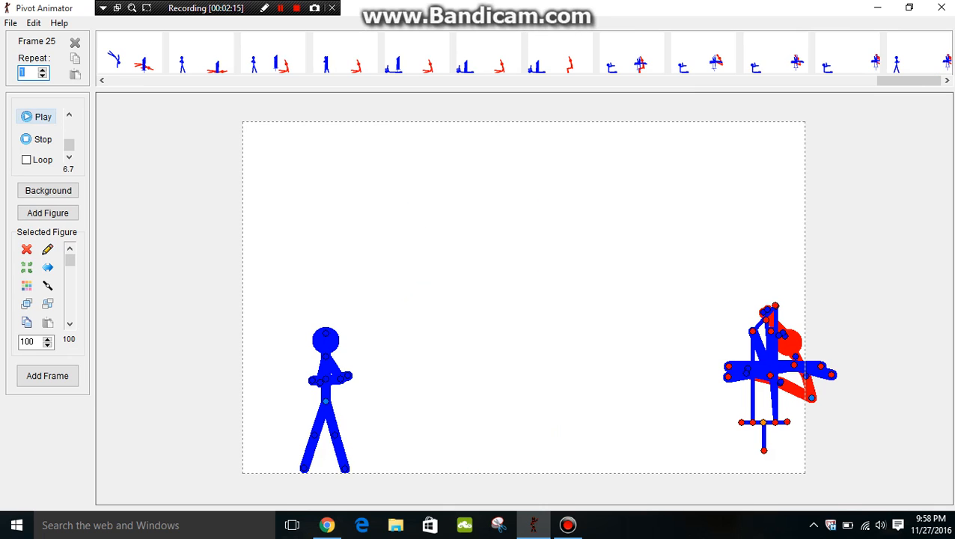
click(36, 116)
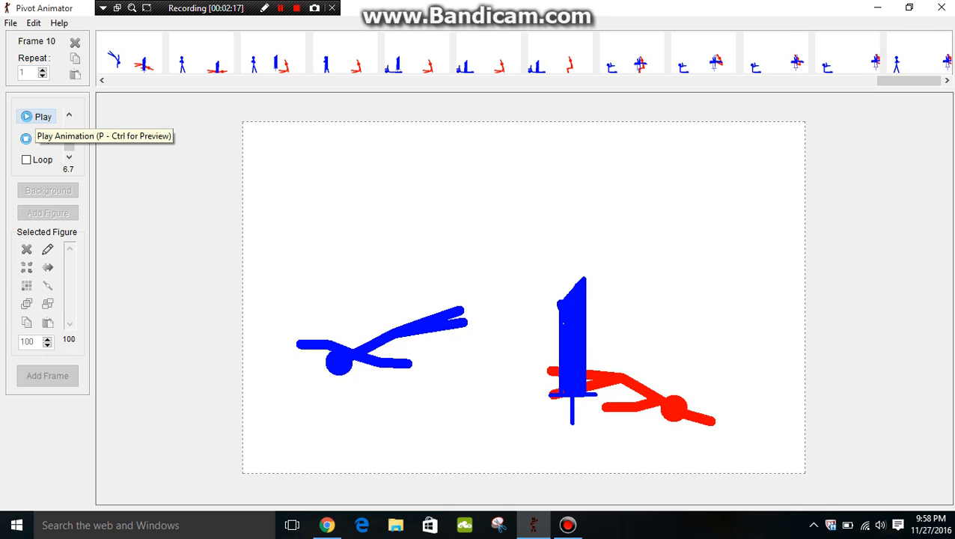
click(40, 116)
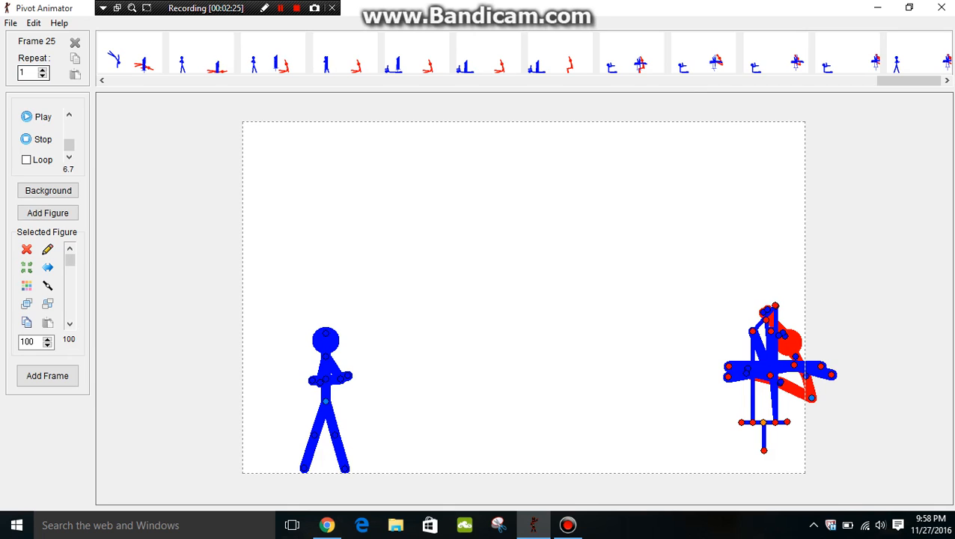
click(9, 28)
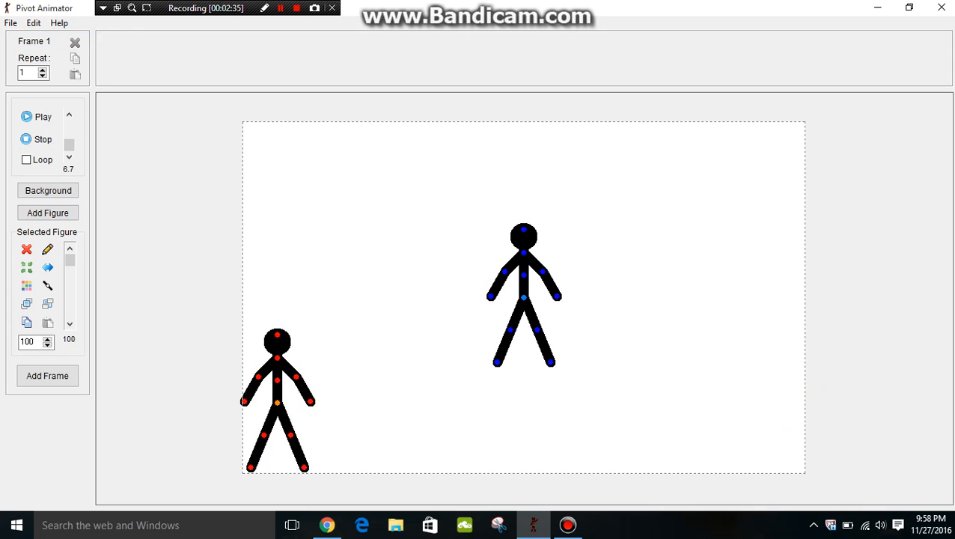
- Drag one black stick figure to the bottom-right of the stage
drag(524, 296, 745, 419)
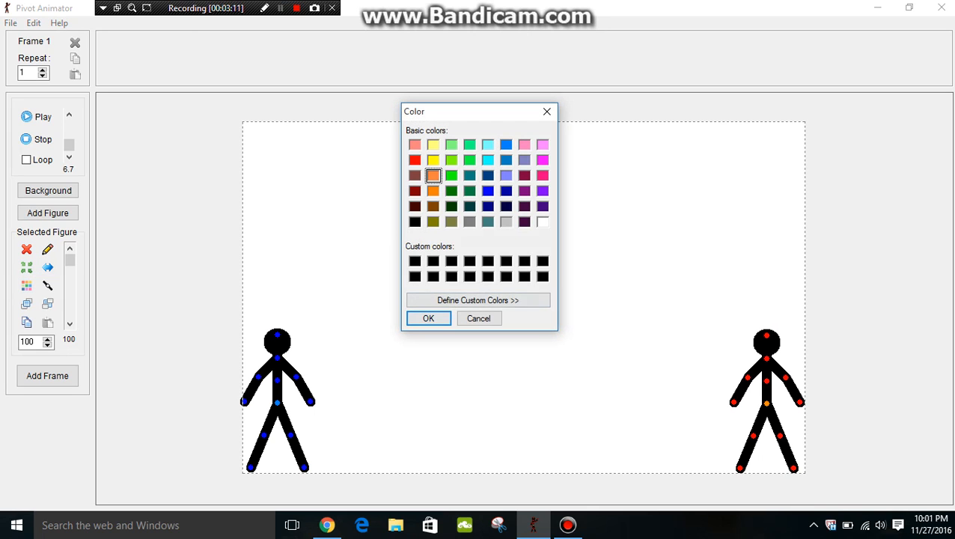
- Confirm orange as the figure's colour in the Color dialog
click(428, 318)
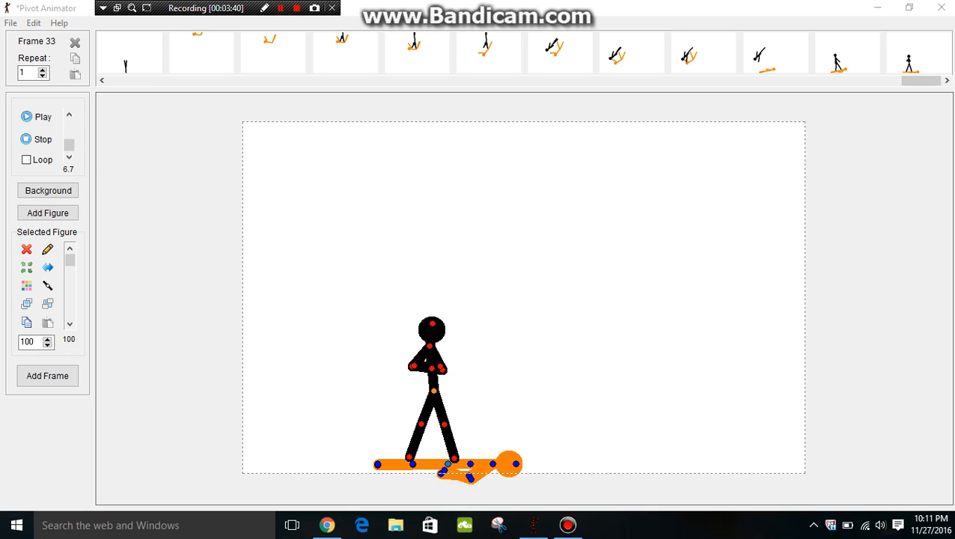
- Preview the fight animated so far, then stop playback
click(26, 116)
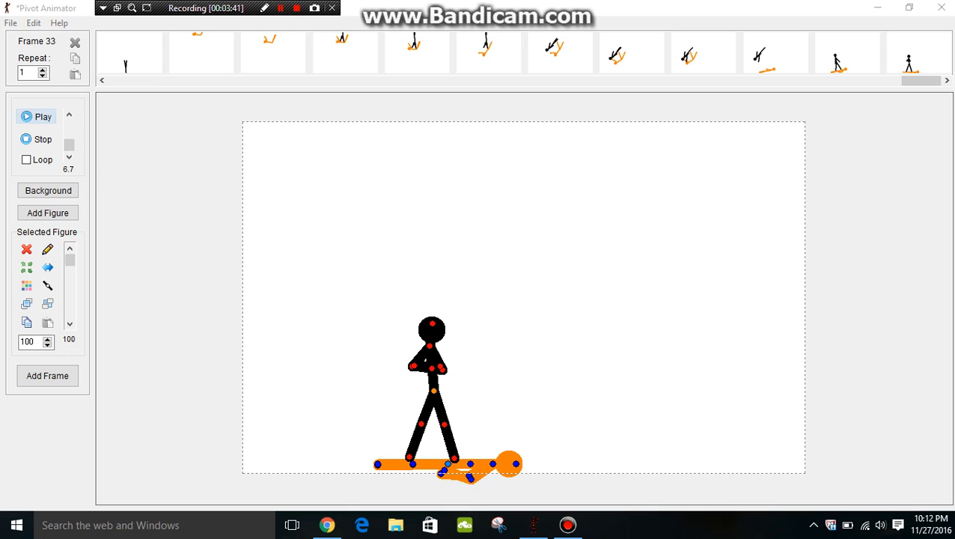
click(43, 116)
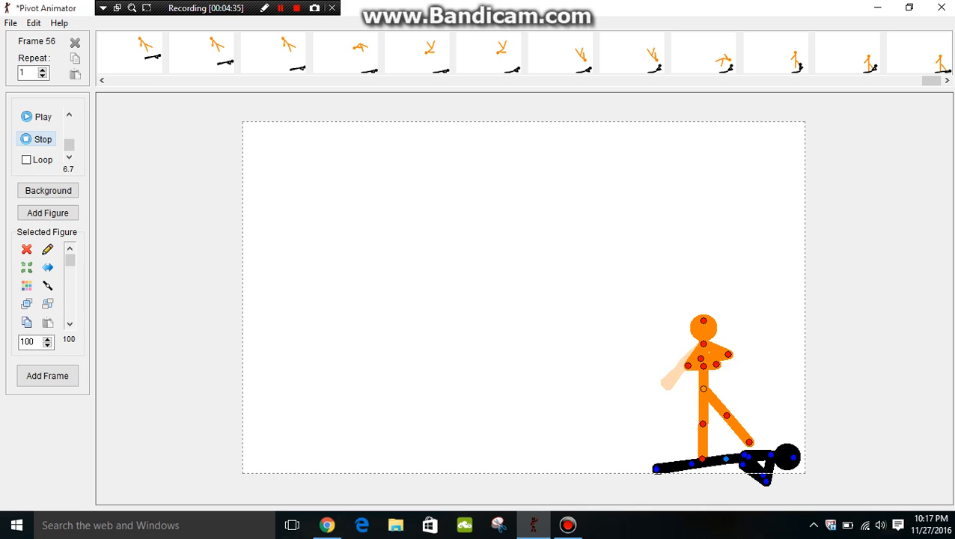
- Play the orange versus black fight on repeat, then open the File menu
click(42, 116)
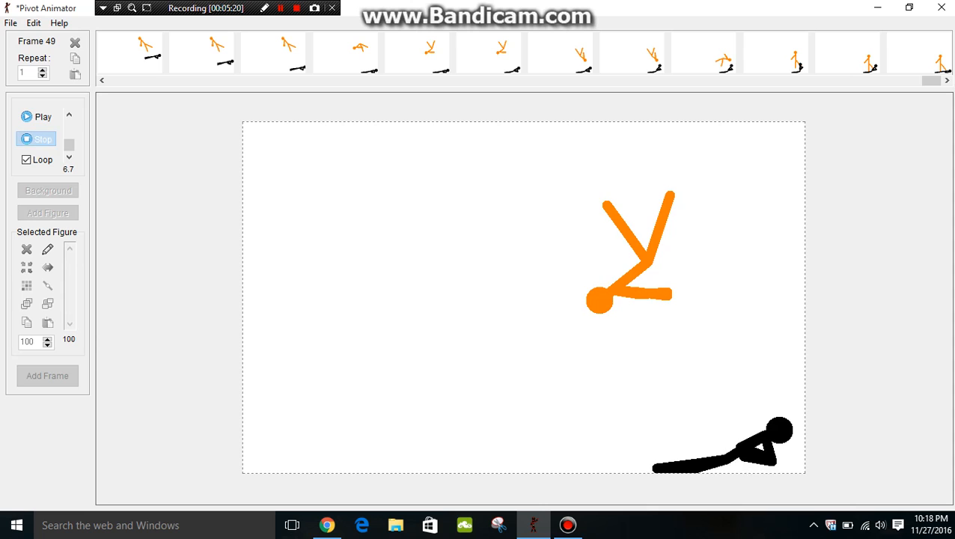
click(10, 23)
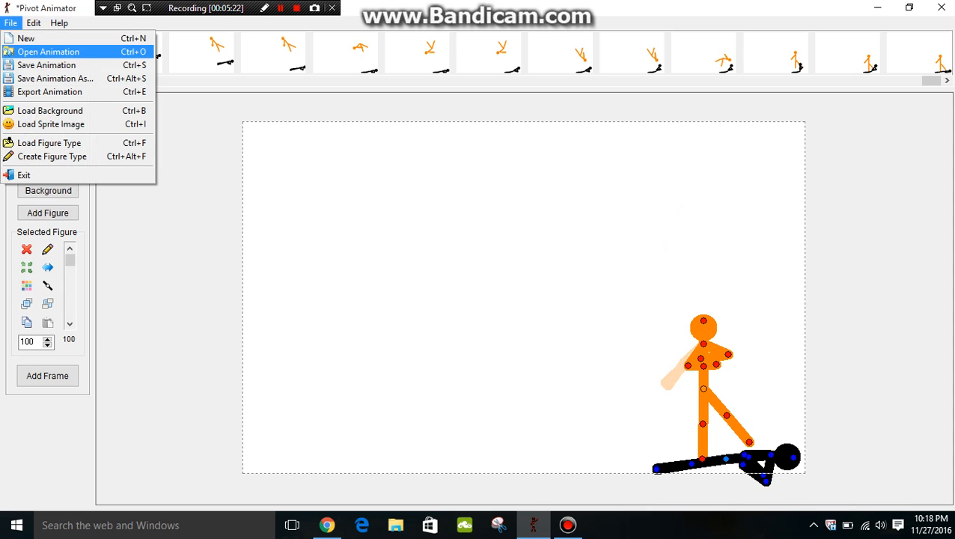
- Save the fight as a new animation file, entering a name starting 'or'
click(51, 79)
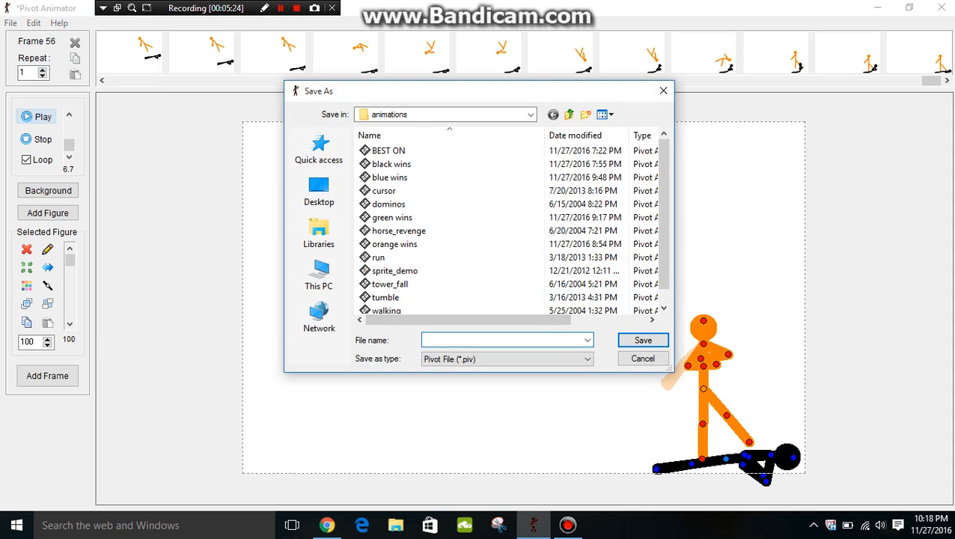
click(502, 340)
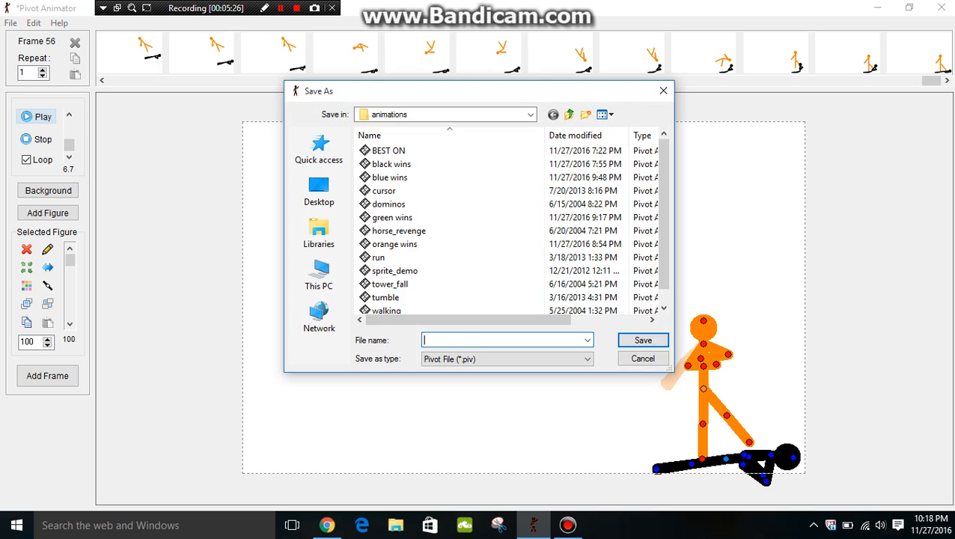
text(o)
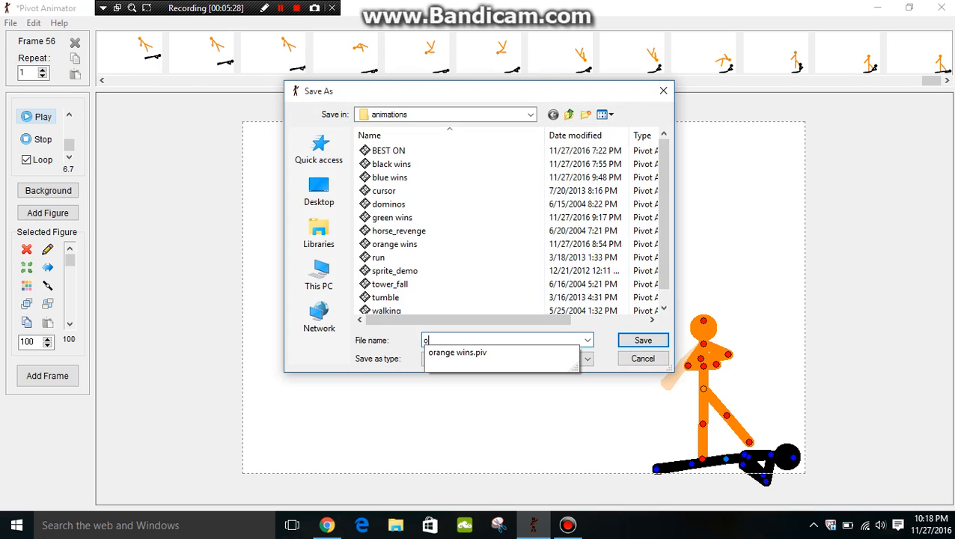
text(r)
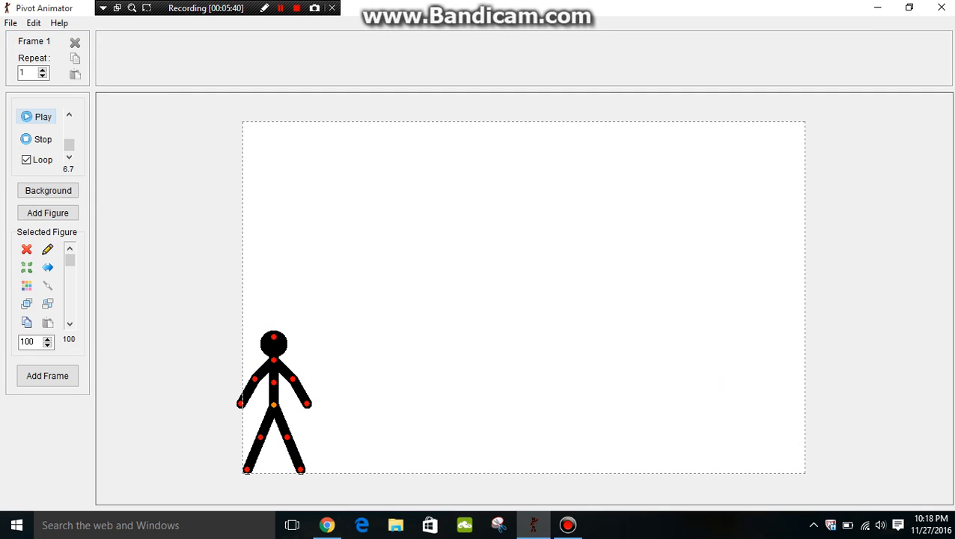
- Add a second stick figure, colour the right one purple and the left one yellow
click(47, 212)
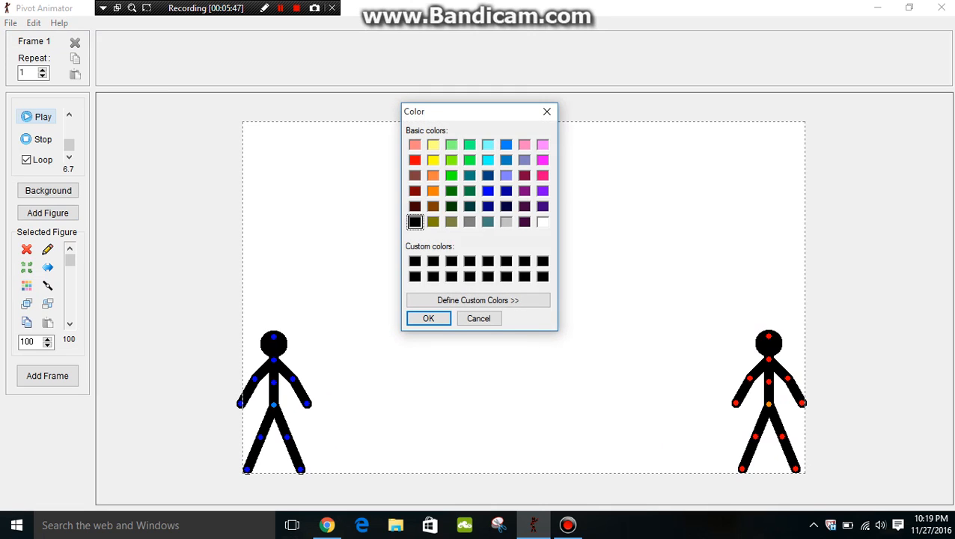
click(542, 190)
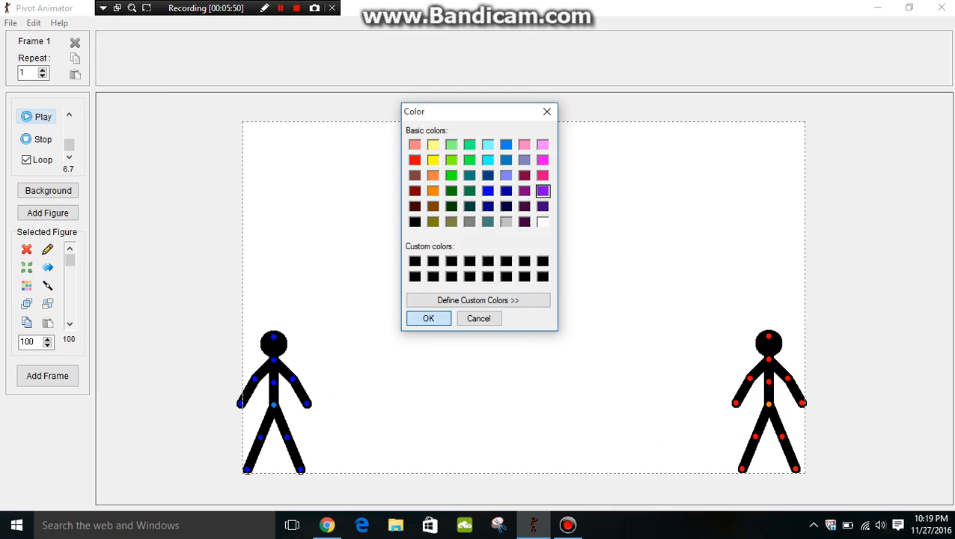
click(429, 318)
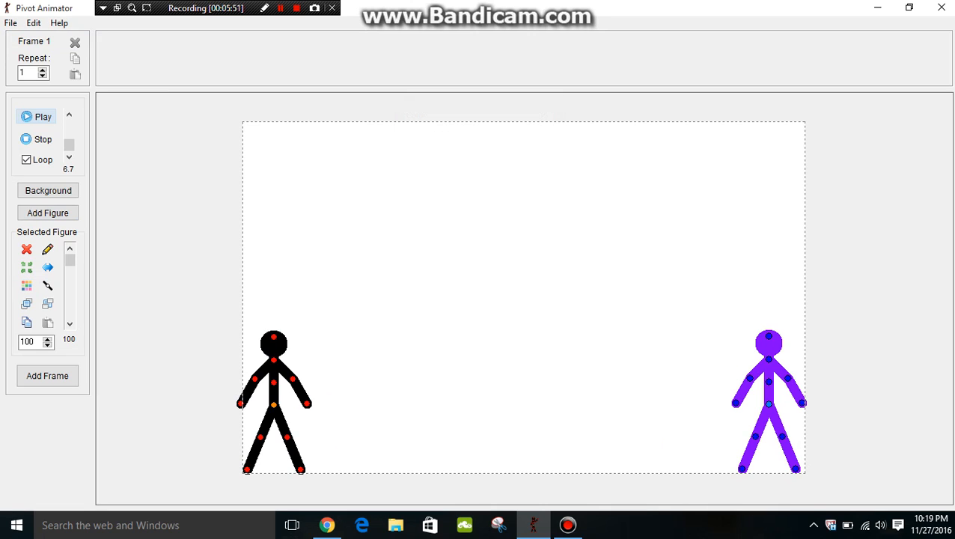
click(47, 249)
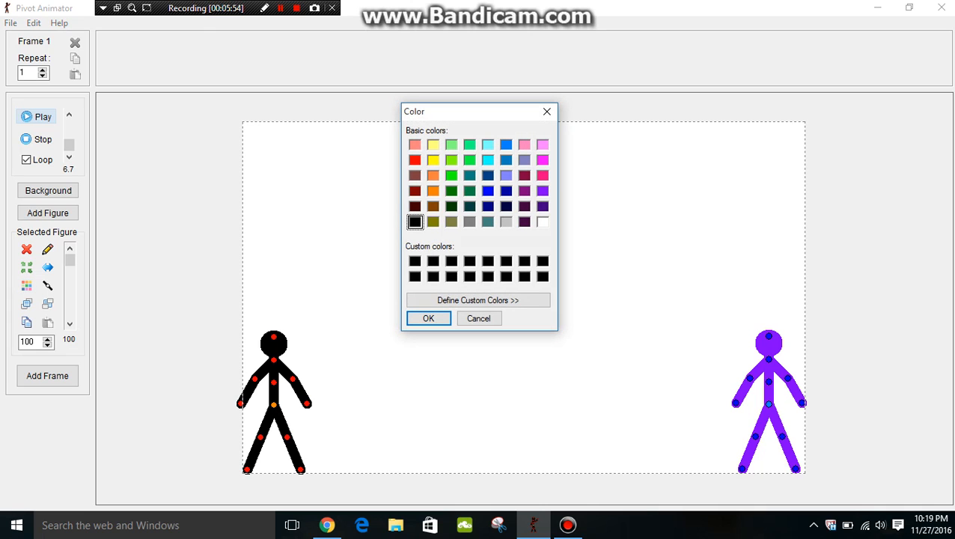
click(429, 318)
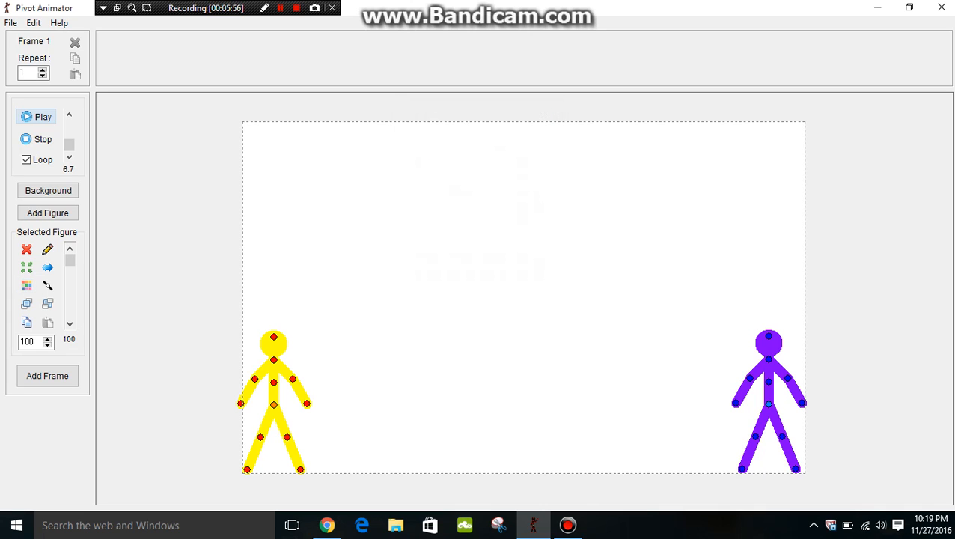